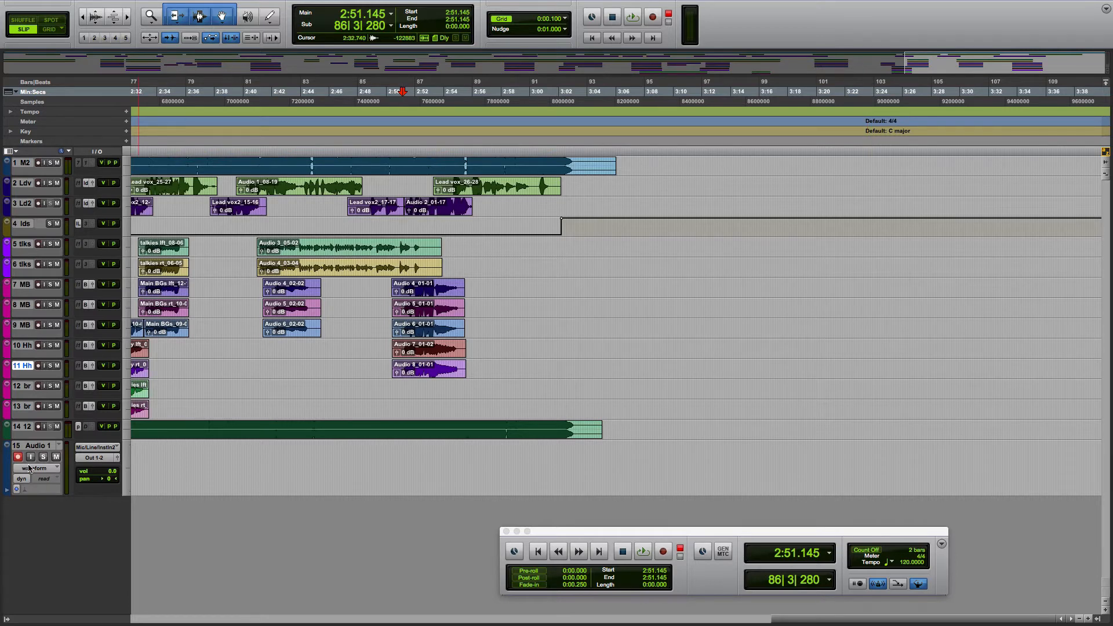
Add 3 mono audio tracks (Print Mix 1–3) mid-recording and browse Print Mix 3's inputs.
left_click(641, 551)
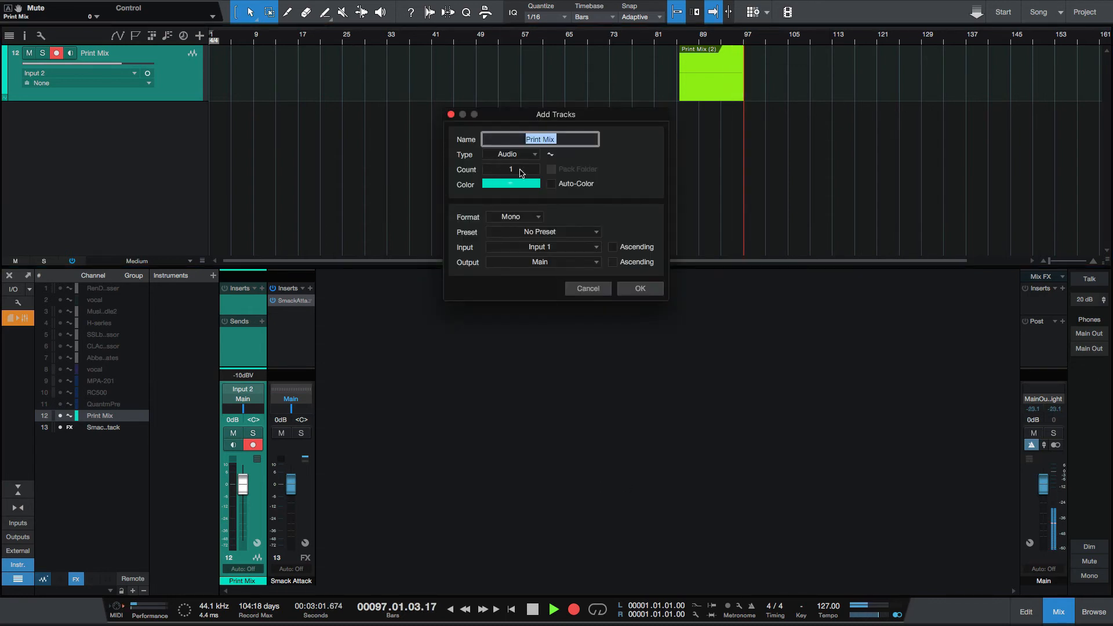
left_click(510, 169)
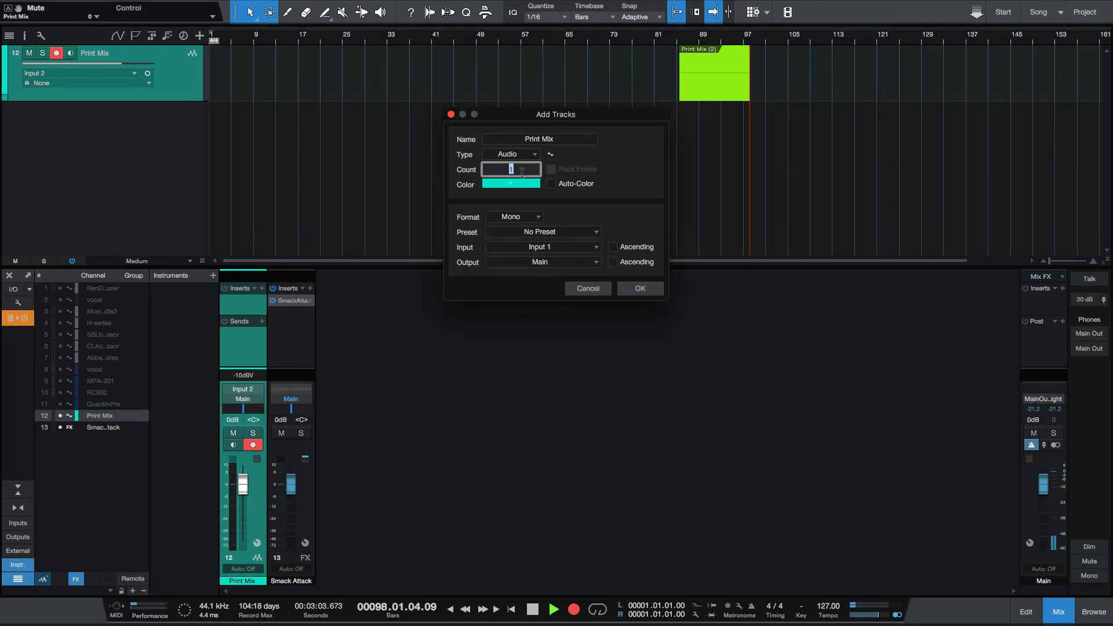
left_click(522, 167)
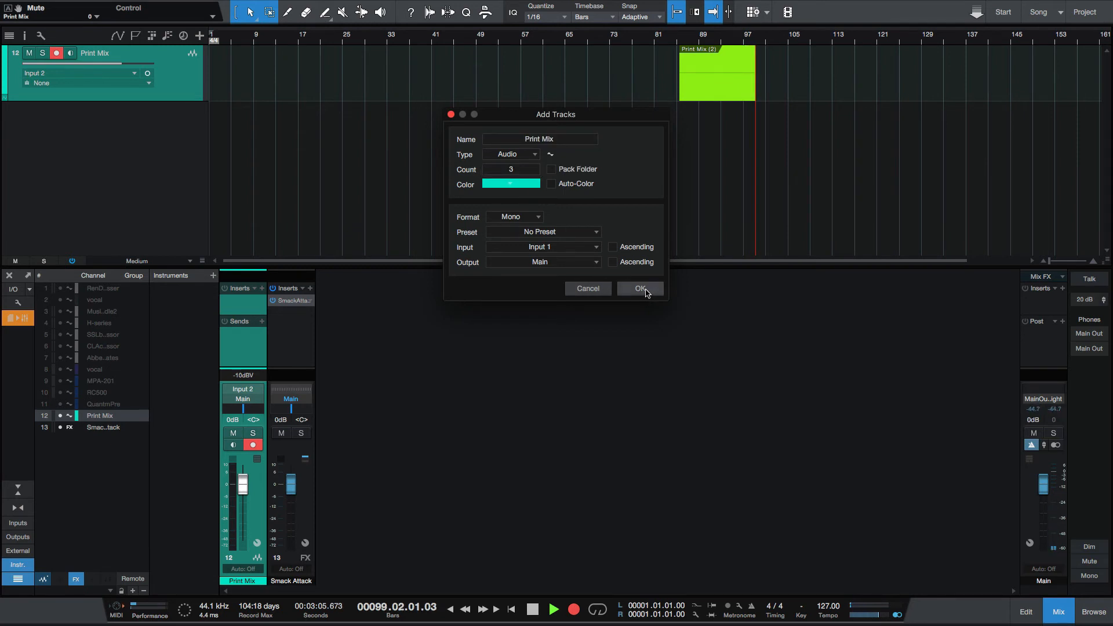
left_click(638, 291)
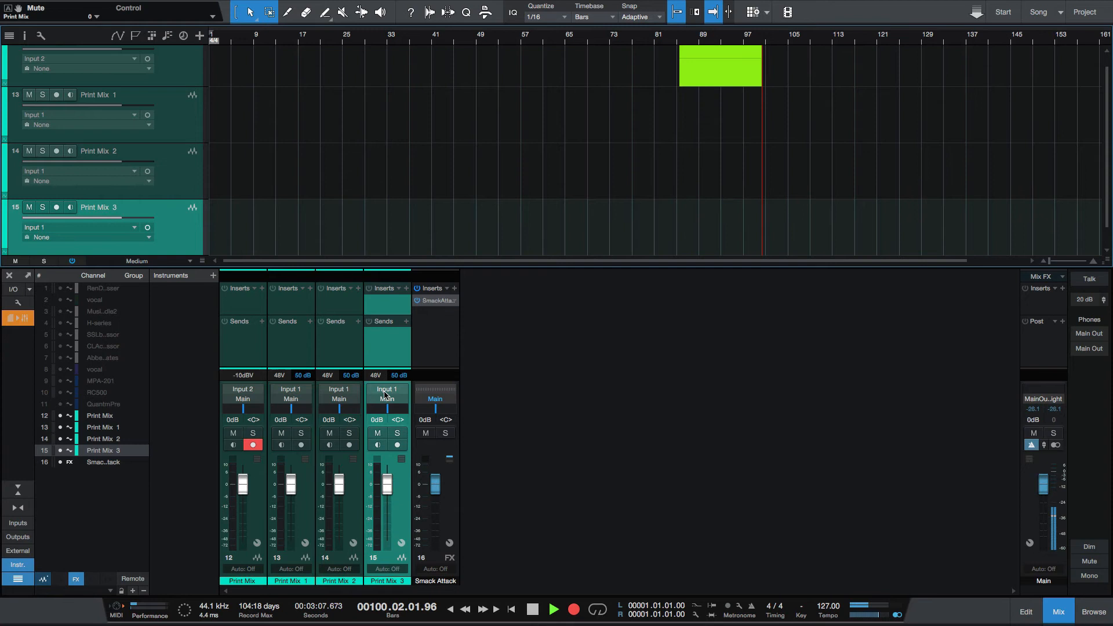
left_click(385, 389)
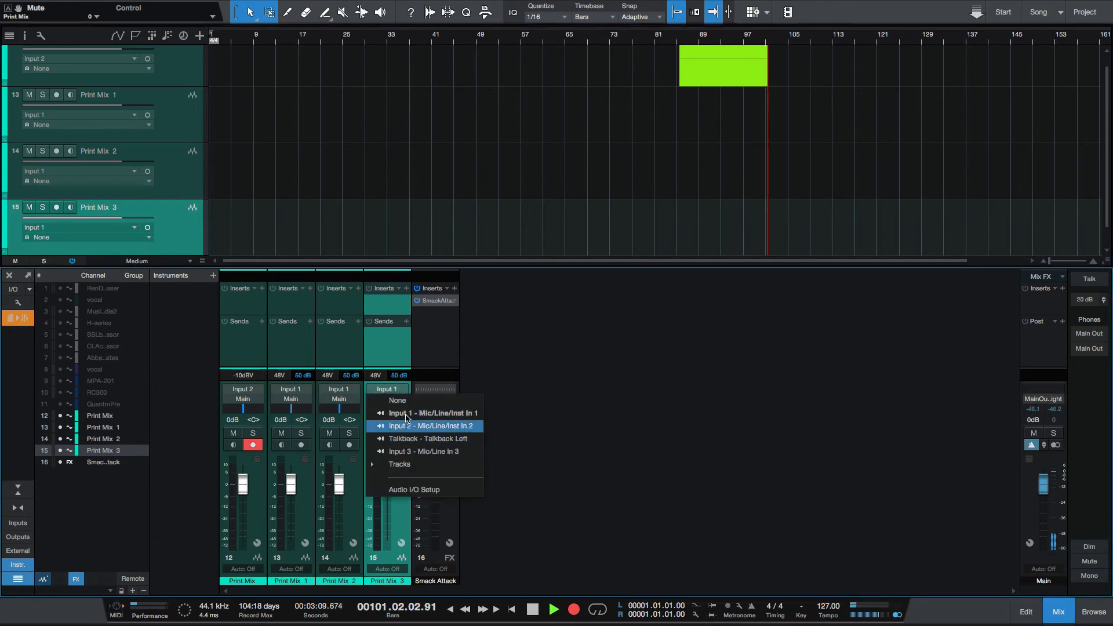